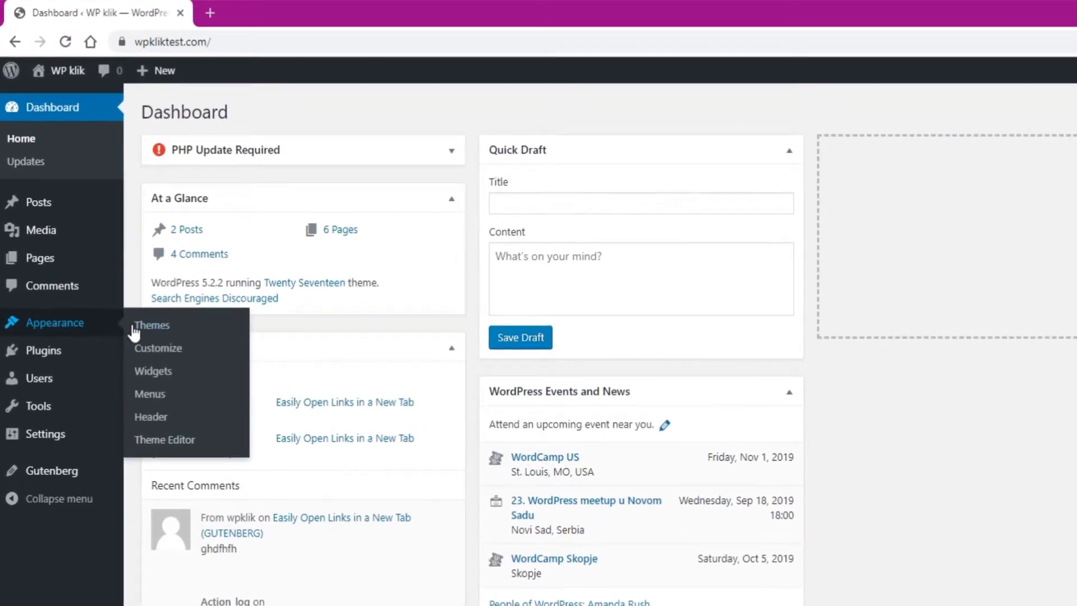
- Open the Customizer's Site Identity panel from Appearance
click(158, 349)
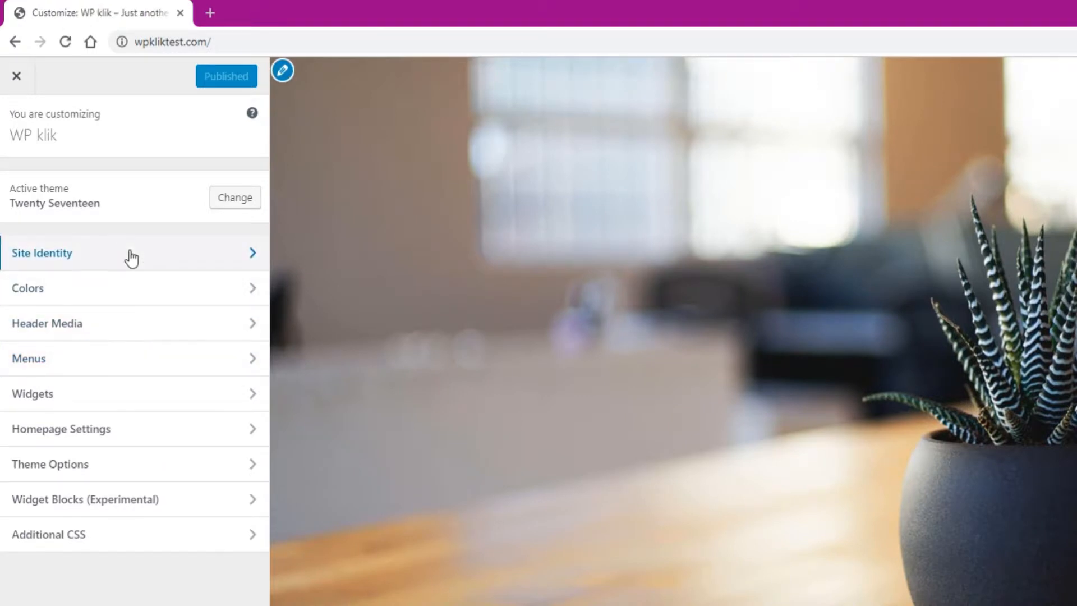
click(41, 253)
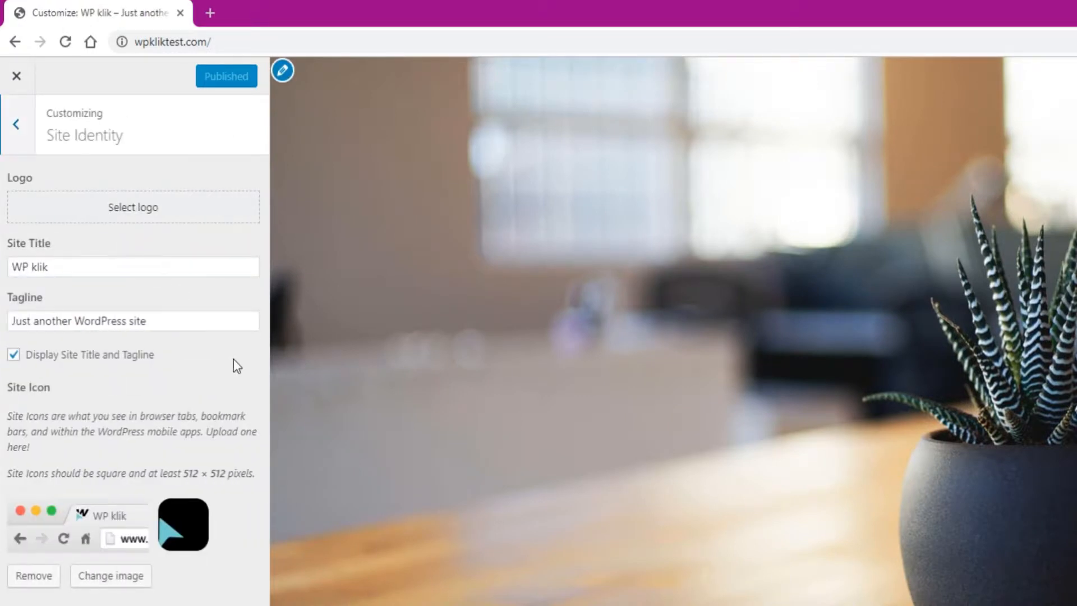
- Select the WPKlik Logo image from the Media Library as the site logo
click(132, 206)
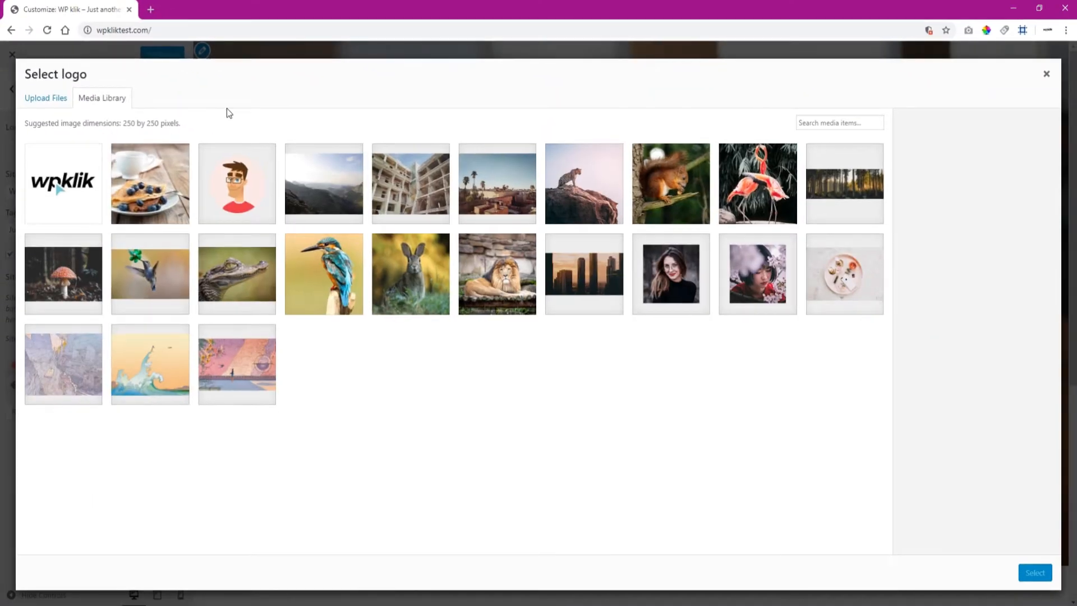
click(45, 97)
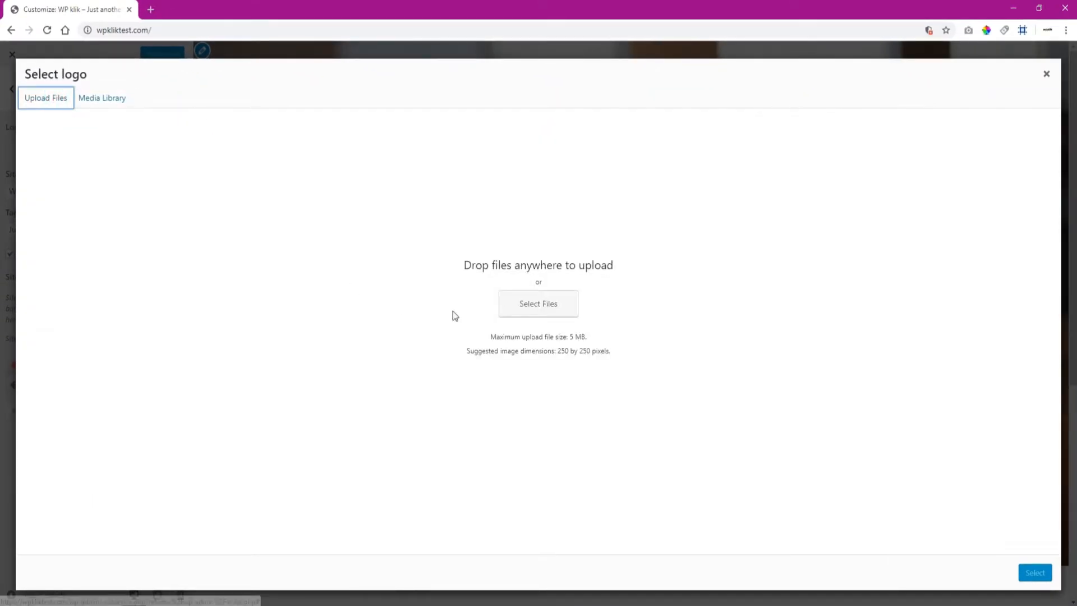
click(101, 97)
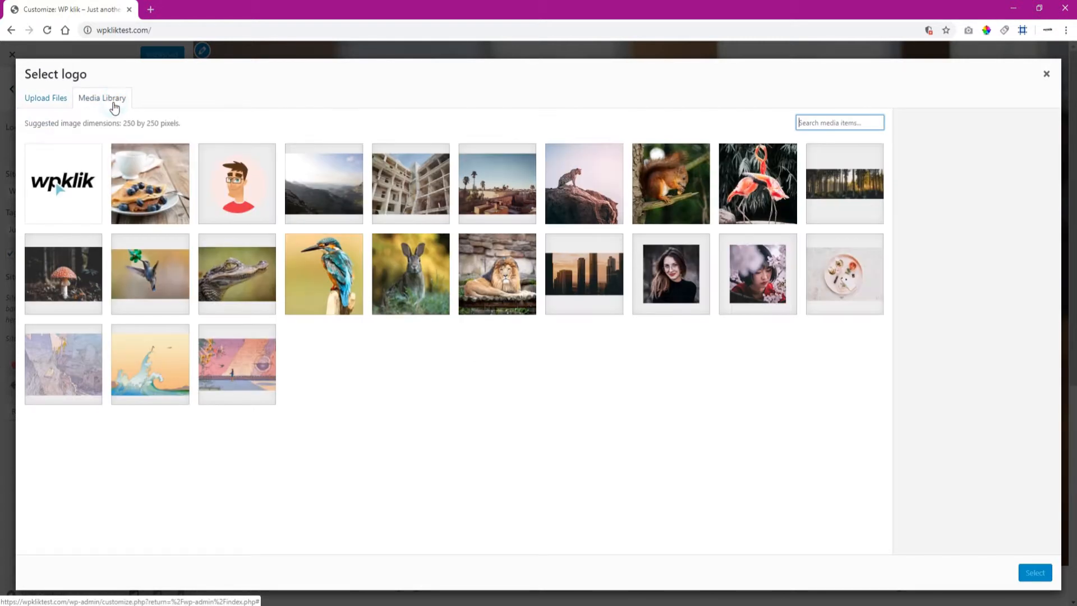
click(62, 183)
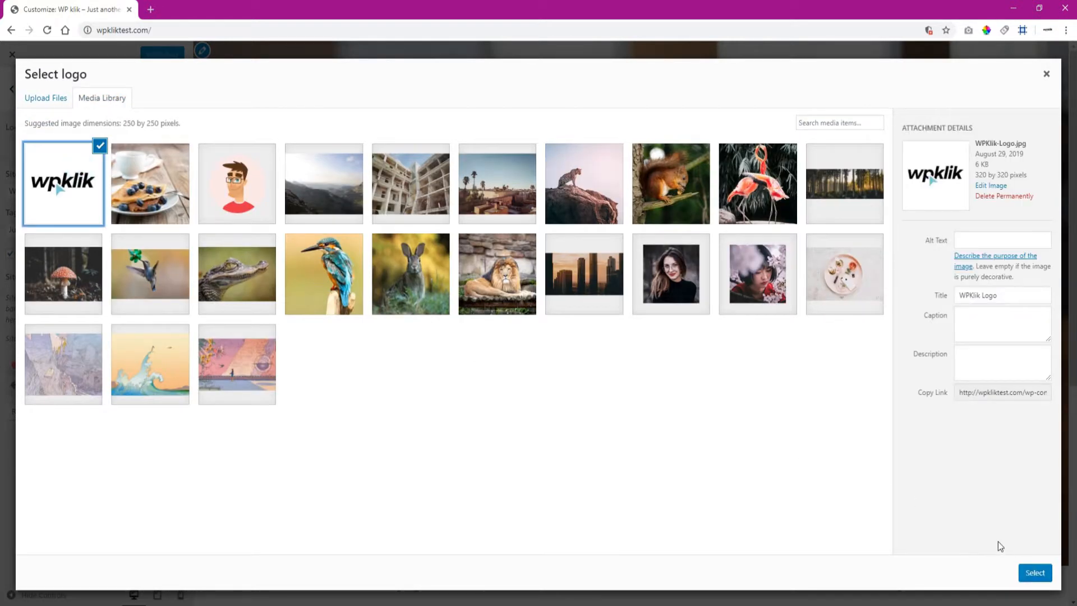
click(1034, 572)
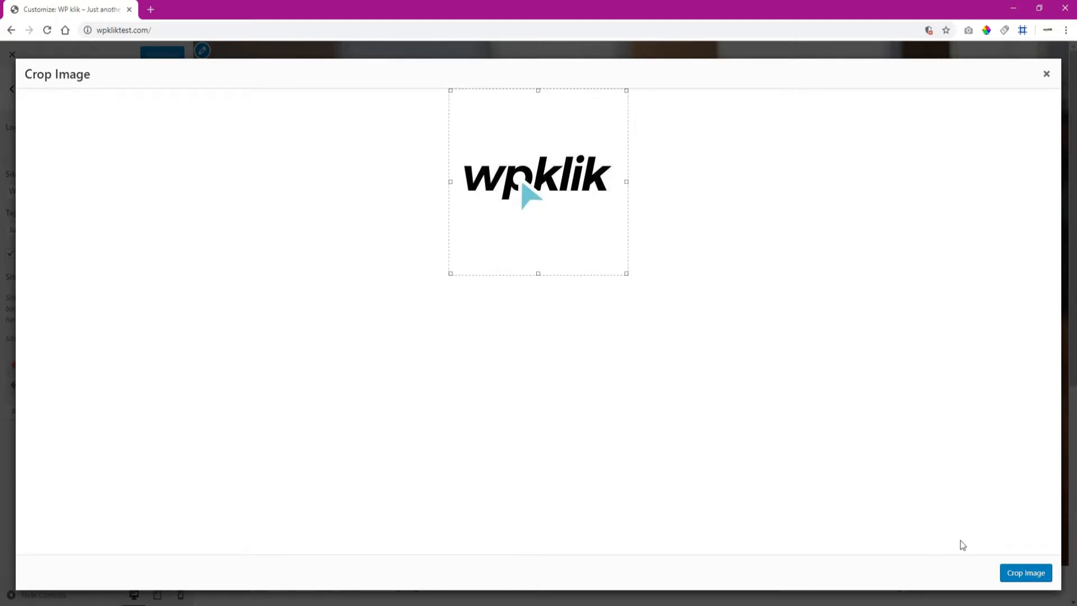
- Crop the WPKlik logo so it shows beside the site title in the preview
click(1026, 573)
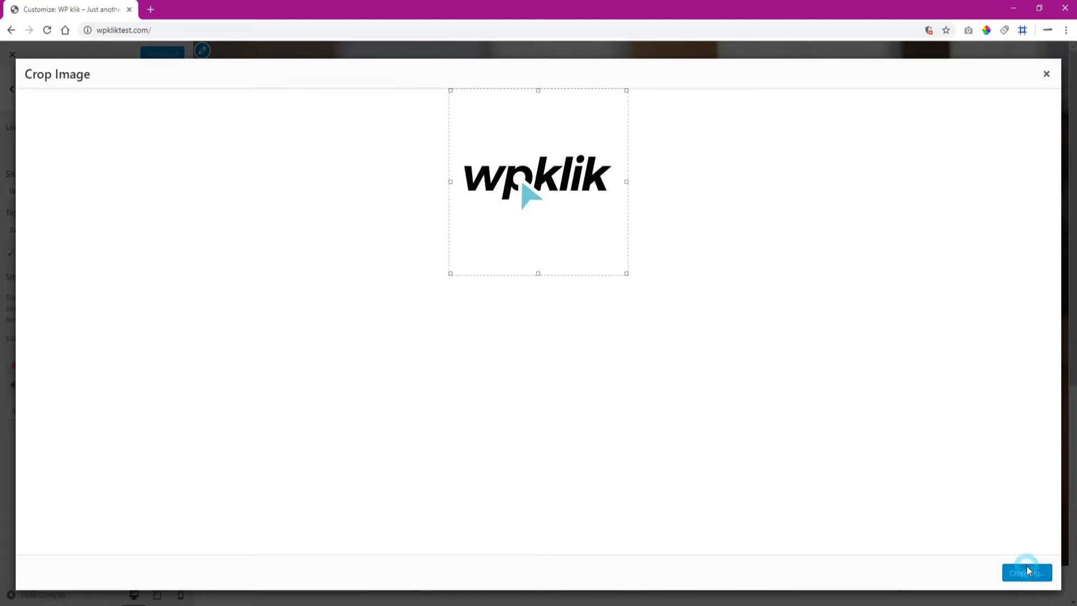
click(1025, 572)
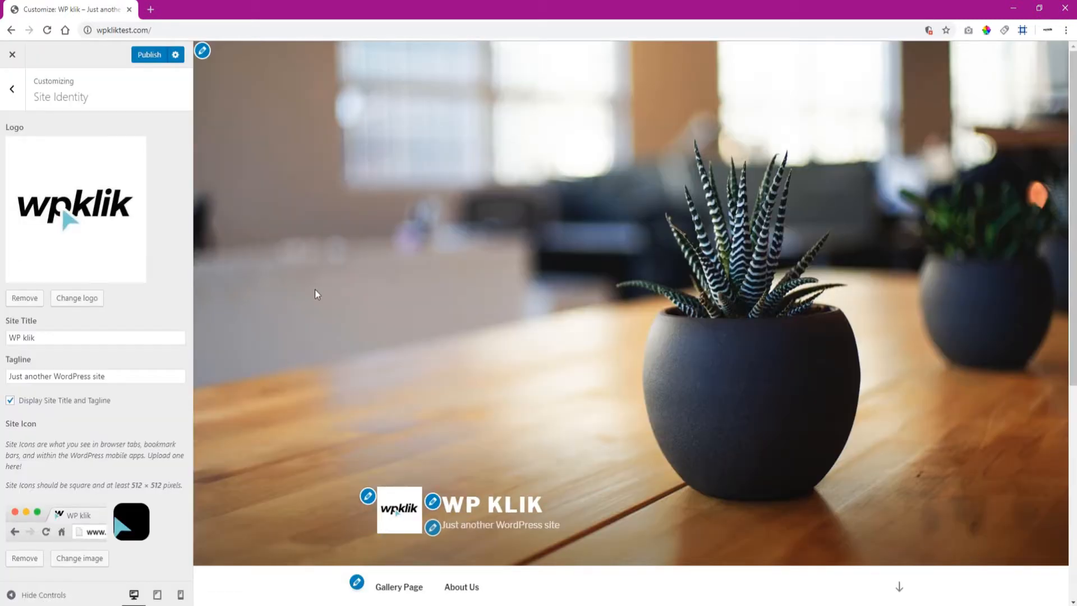
mouse_move(433, 501)
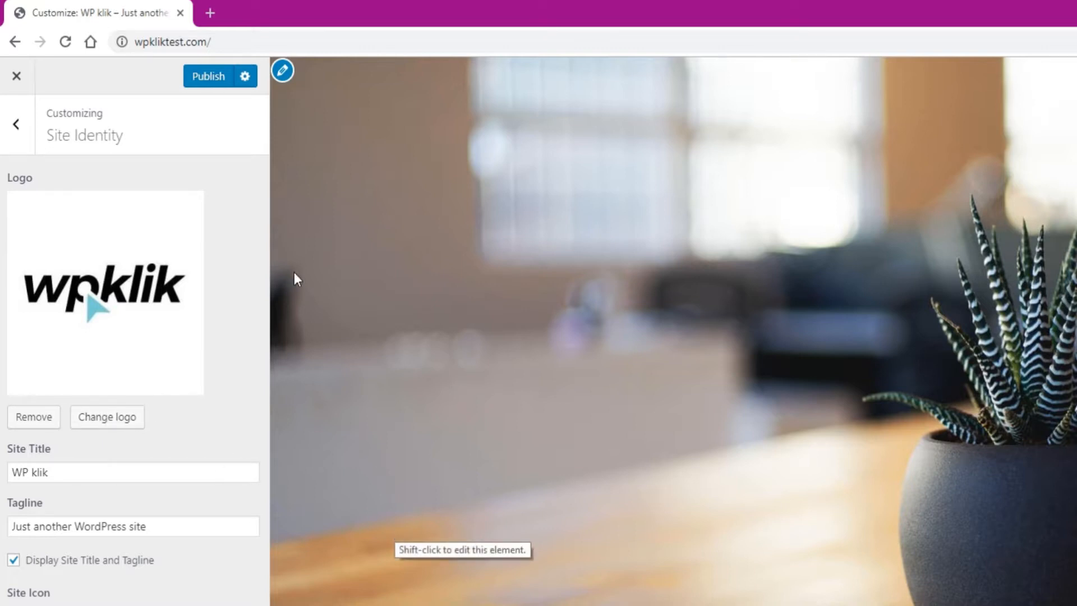
- Publish the Customizer changes with the new WPKlik logo
click(207, 76)
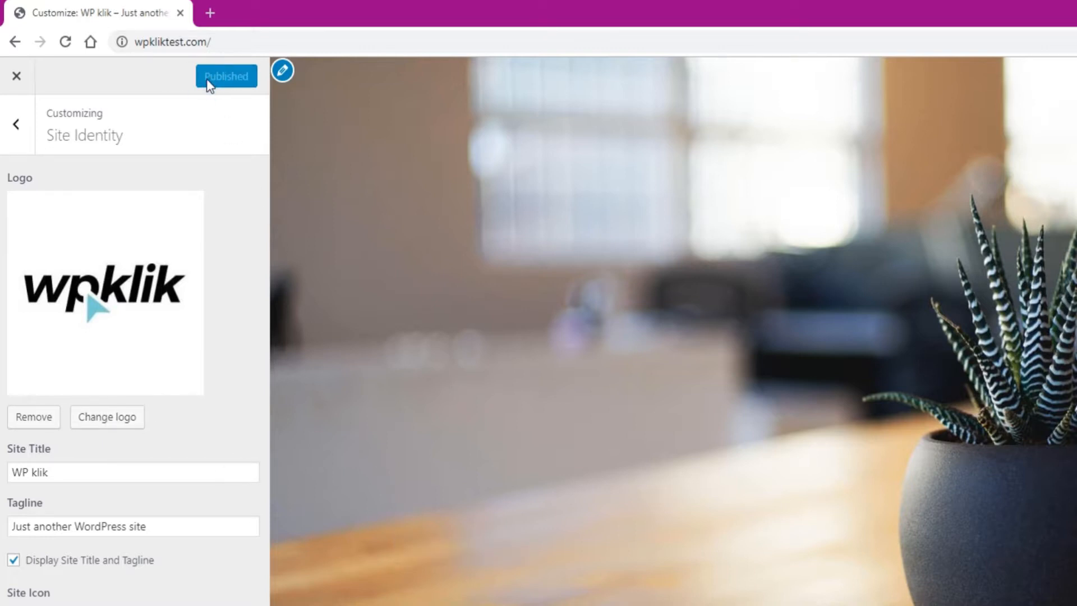
mouse_move(285, 432)
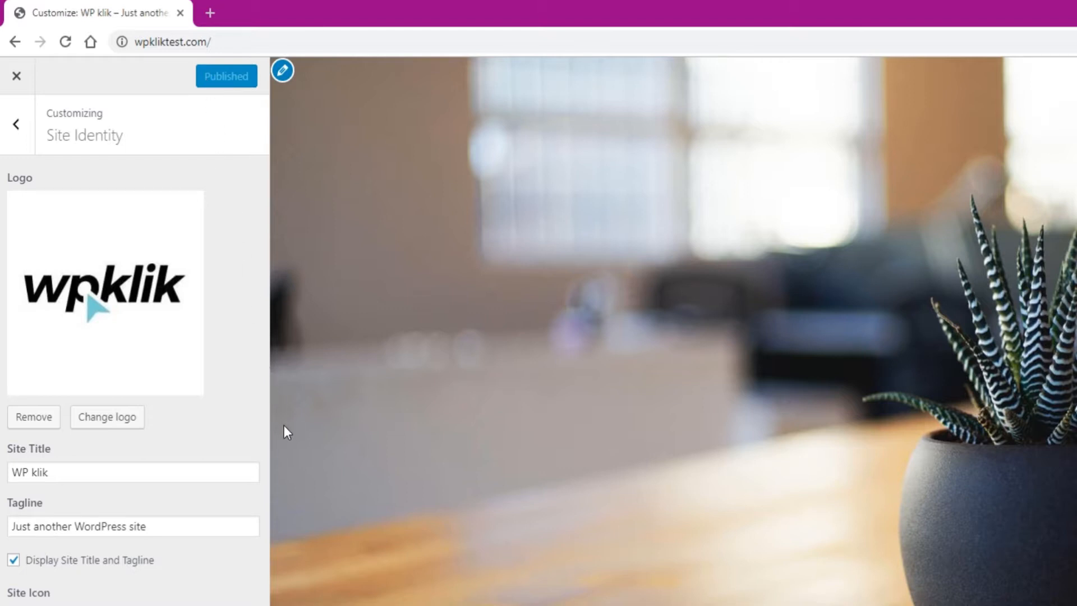
mouse_move(287, 431)
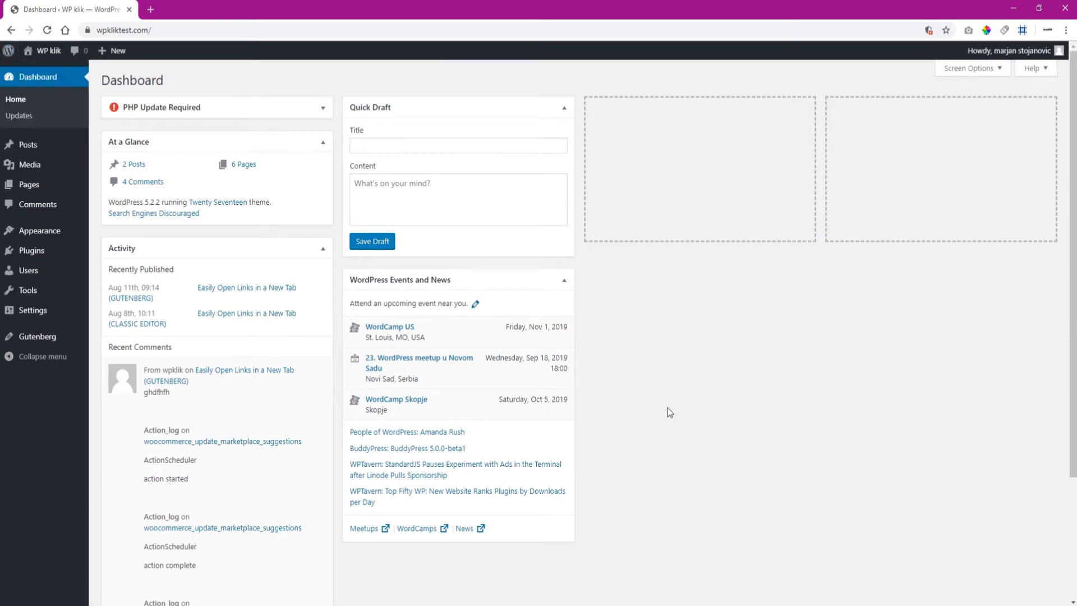
mouse_move(357, 573)
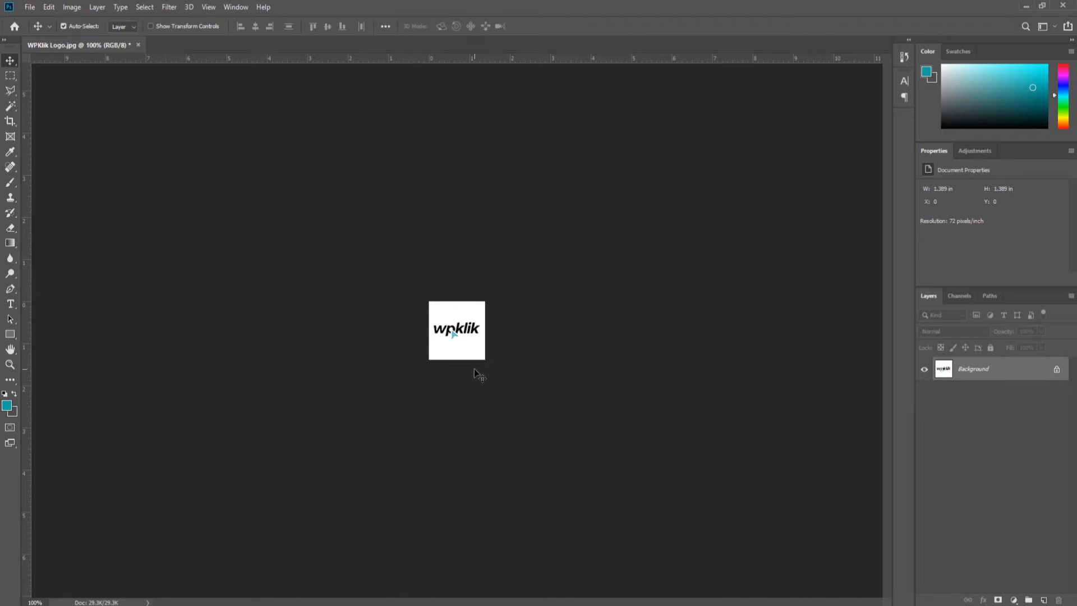
- Resize the WPKlik logo to 200 pixels wide and high via Image Size
click(71, 7)
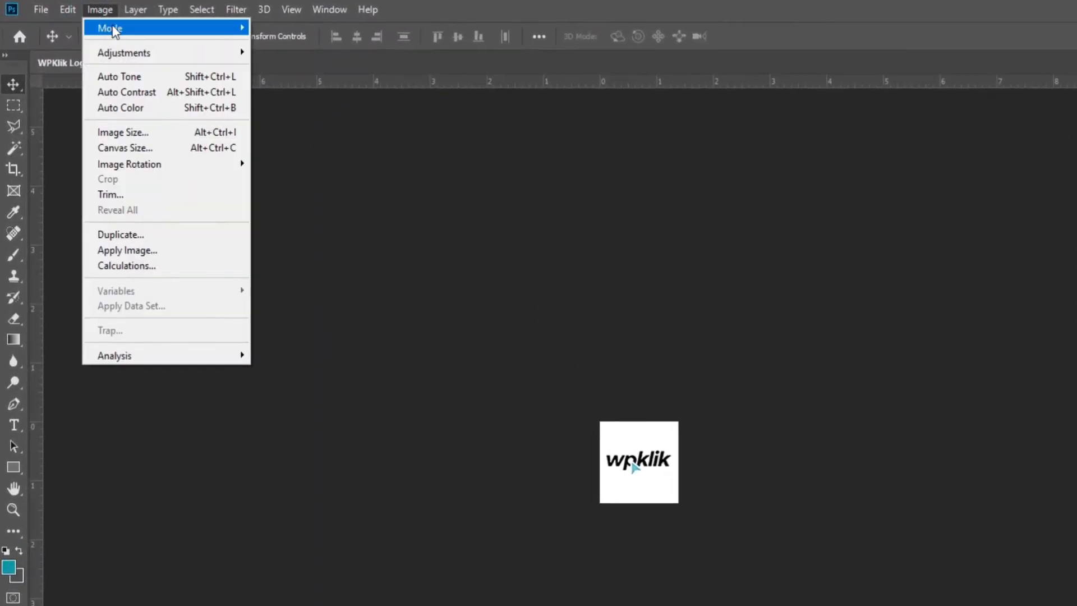
click(123, 131)
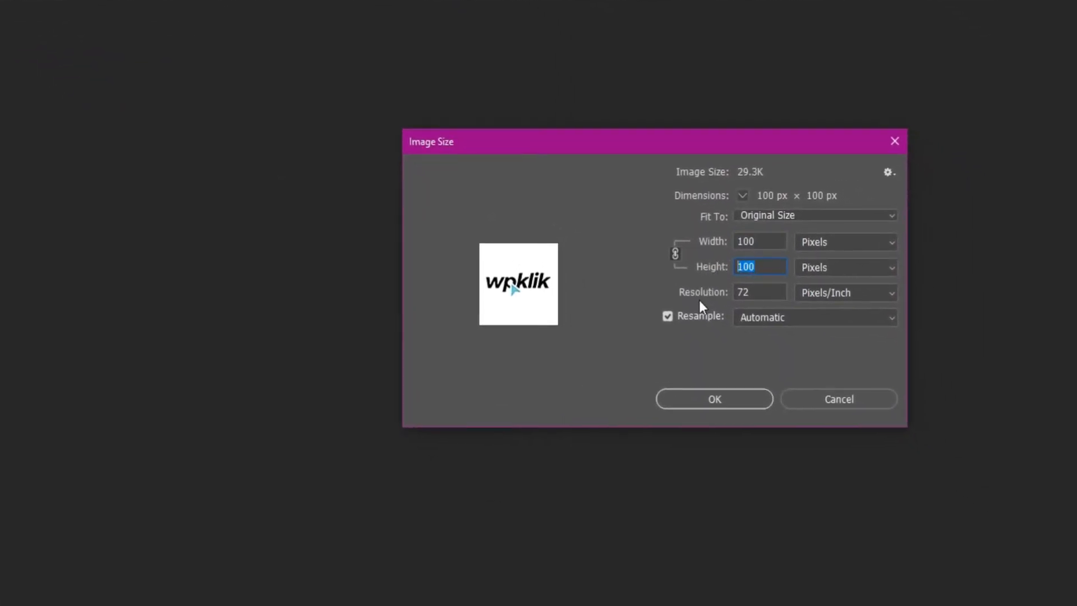
text(200)
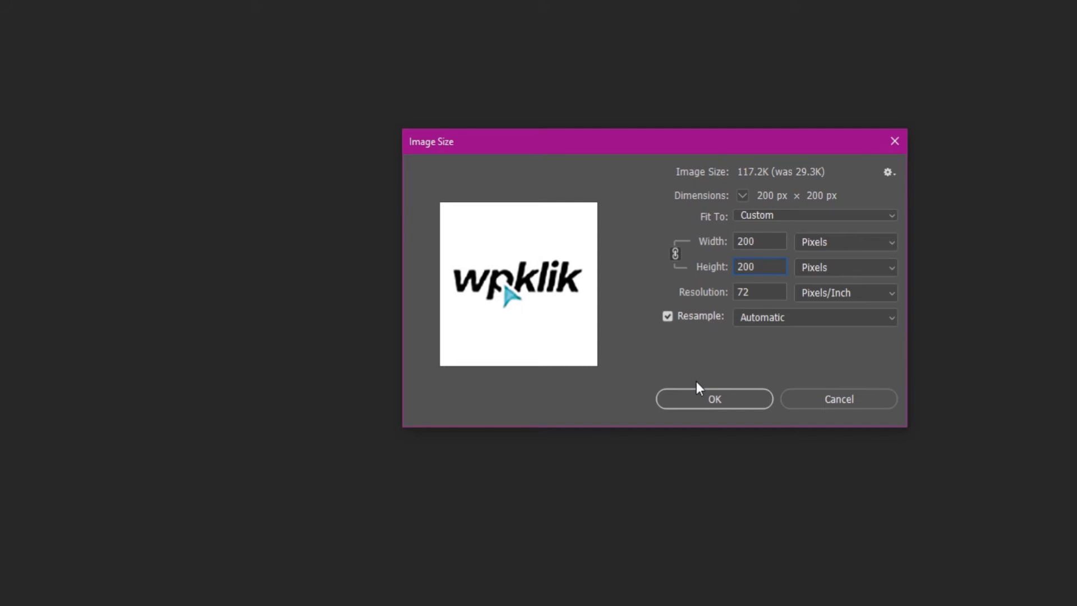
click(713, 399)
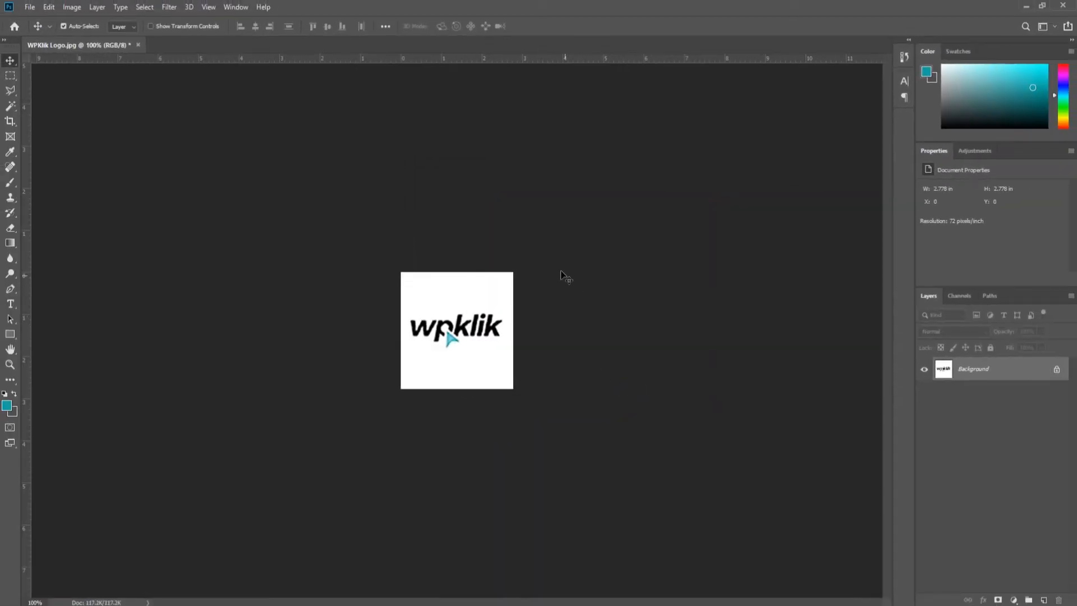
mouse_move(377, 282)
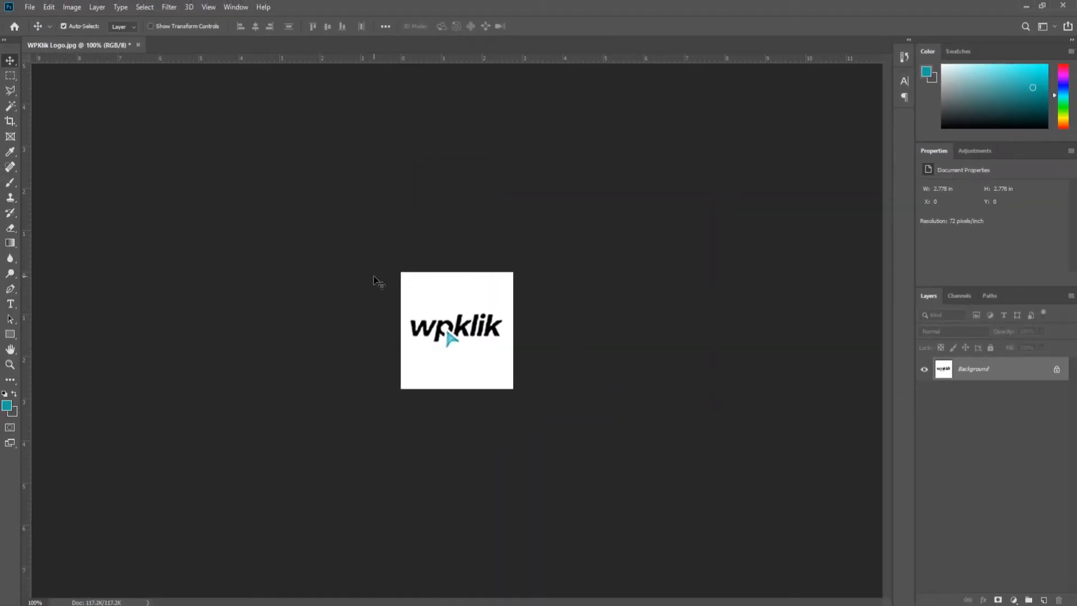
mouse_move(590, 430)
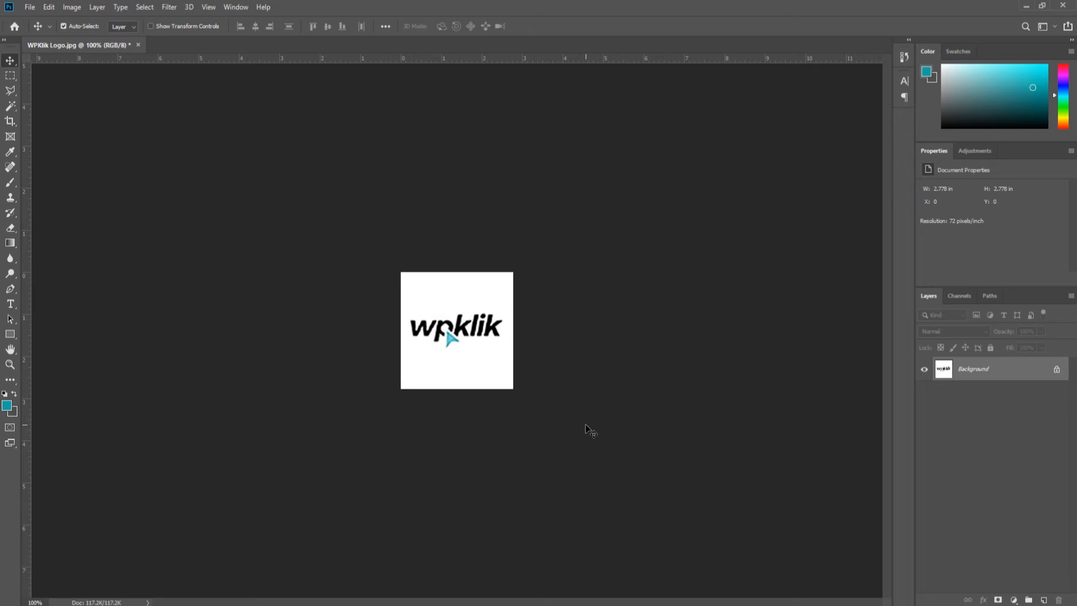